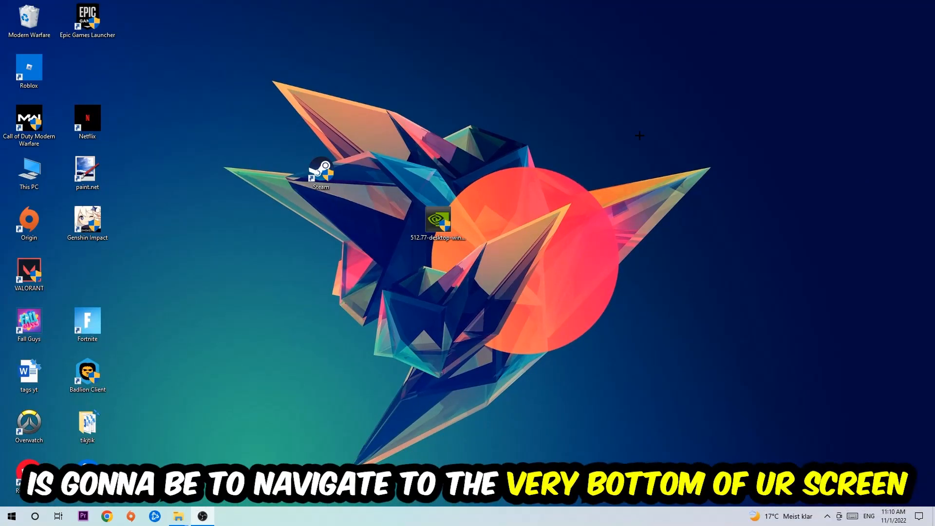
mouse_move(434, 101)
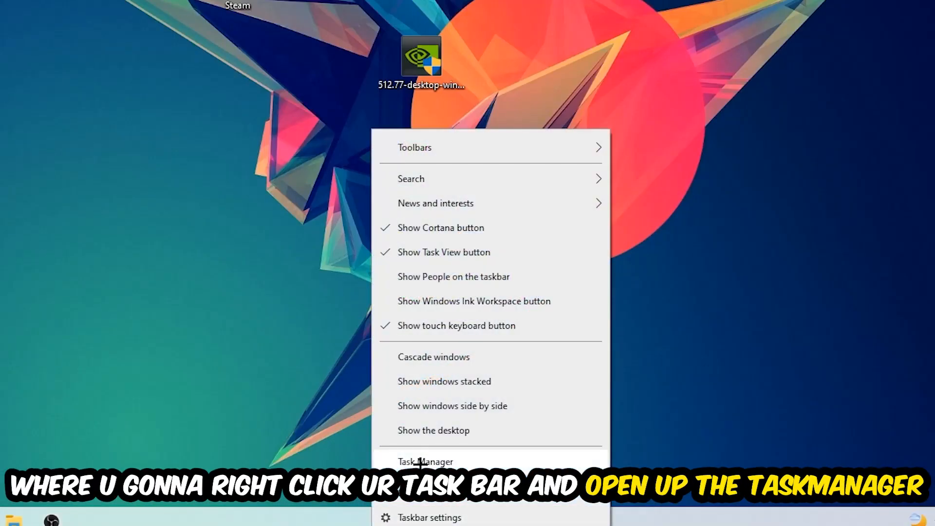
Launch Task Manager from the taskbar and expand it to the detailed process list
left_click(425, 462)
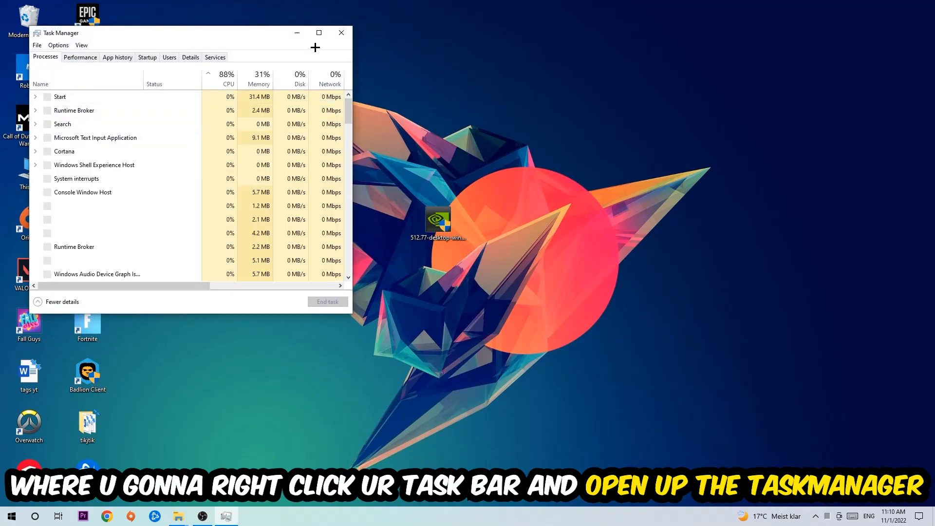
left_click(318, 33)
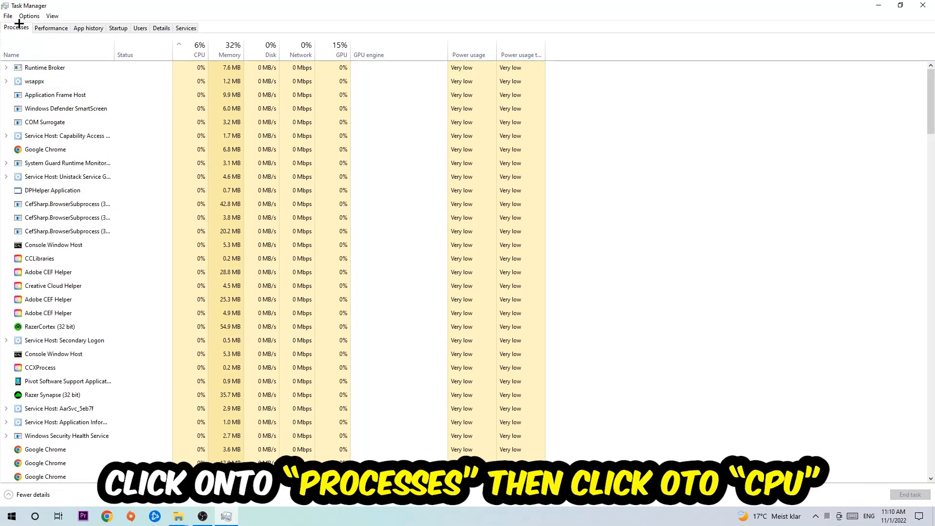
Sort processes by CPU usage, close Task Manager, and open Windows Settings from Start
left_click(200, 48)
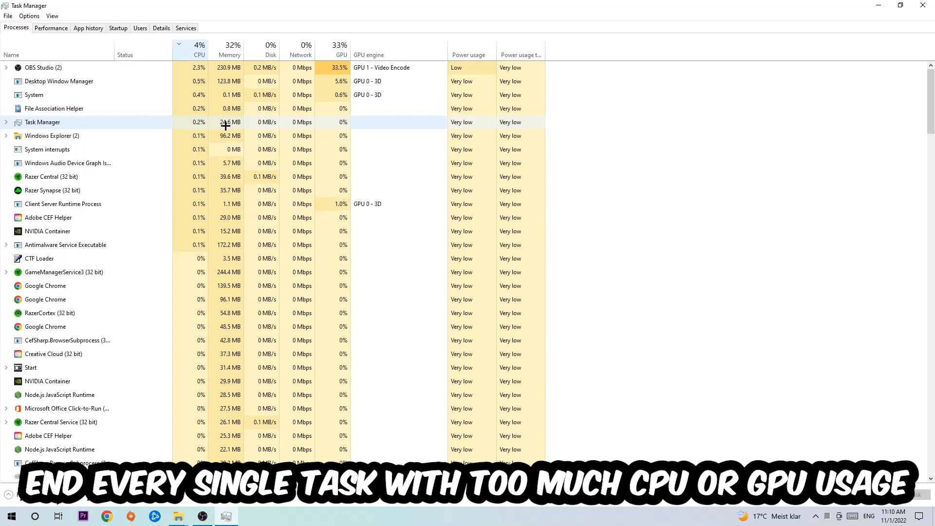
left_click(341, 54)
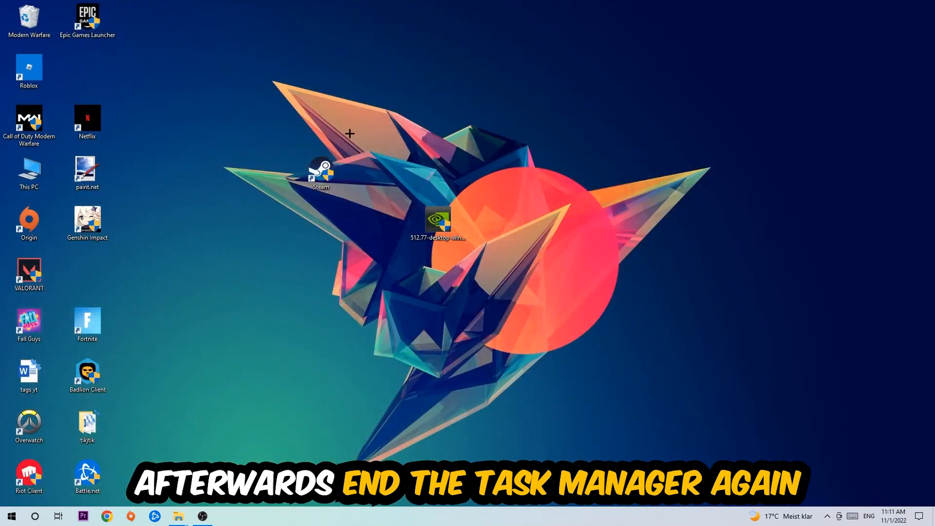
mouse_move(467, 6)
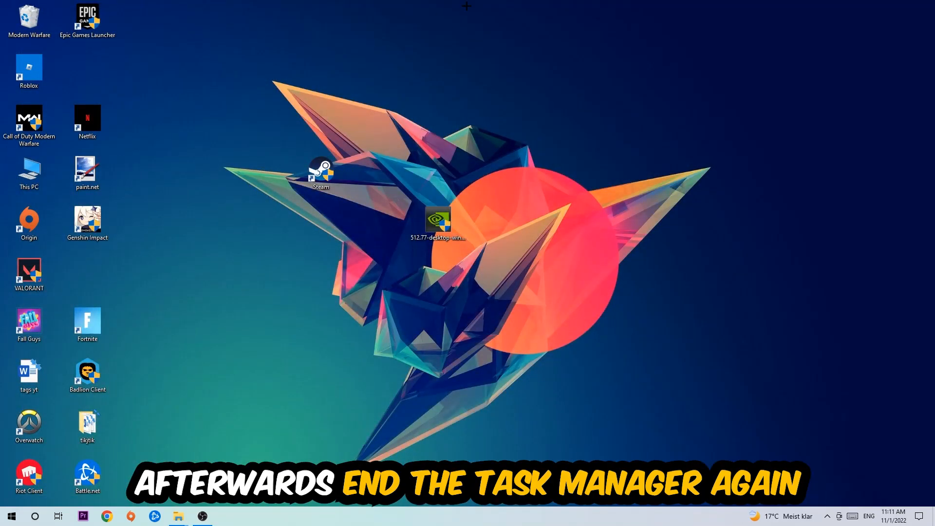
left_click(11, 515)
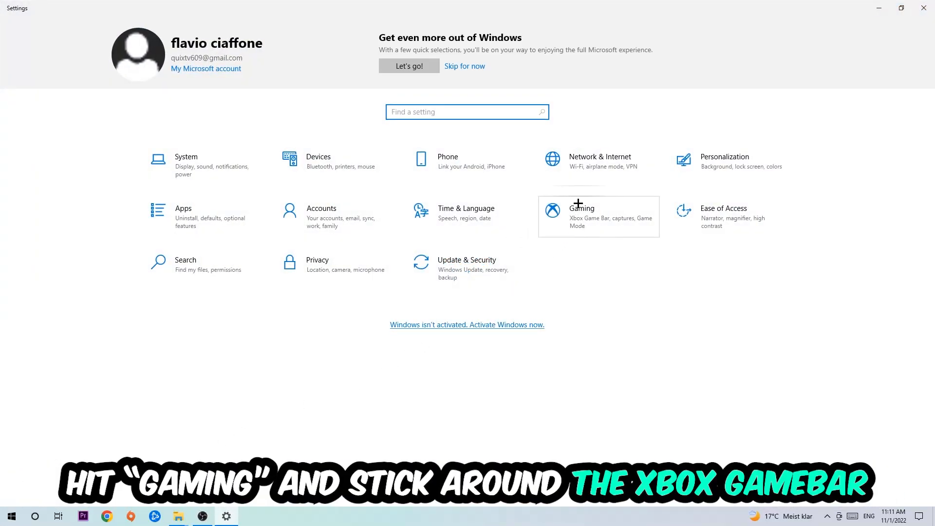
Turn off Xbox Game Bar and background recording, and confirm Game Mode is on
left_click(581, 216)
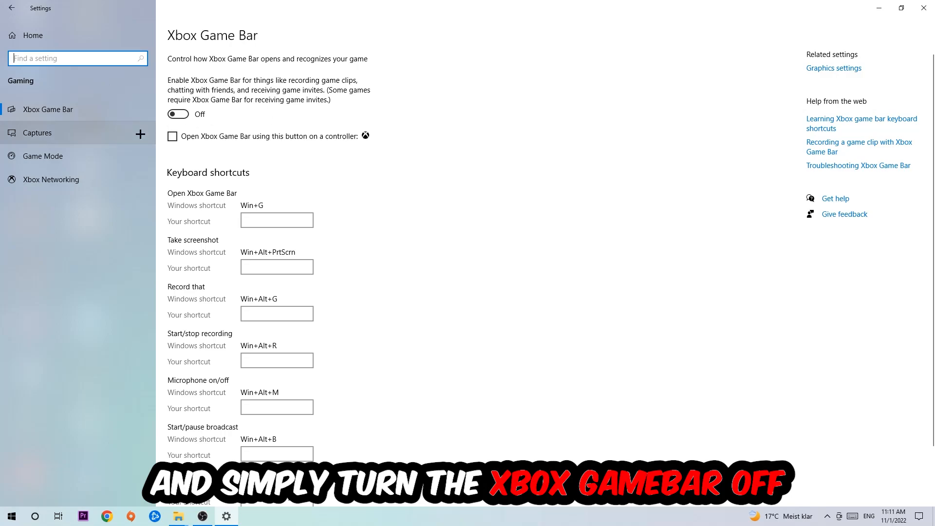
left_click(37, 132)
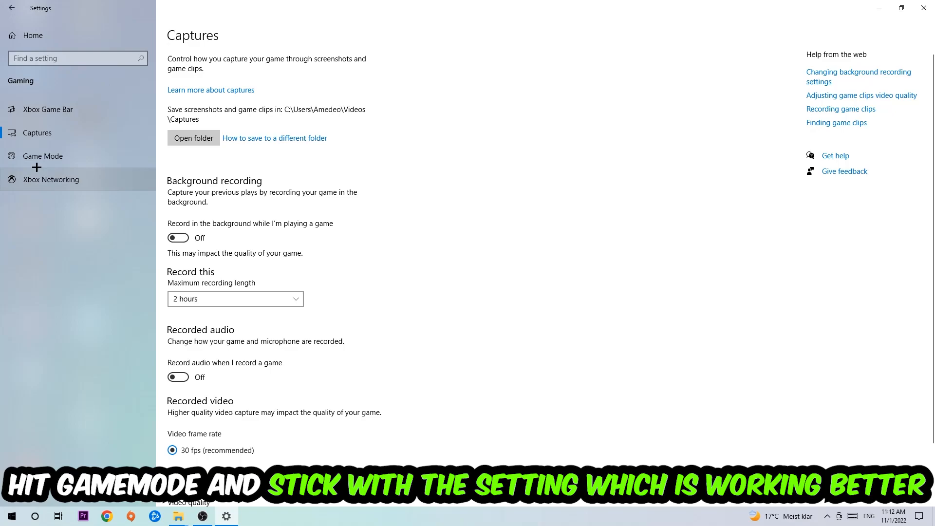
left_click(42, 156)
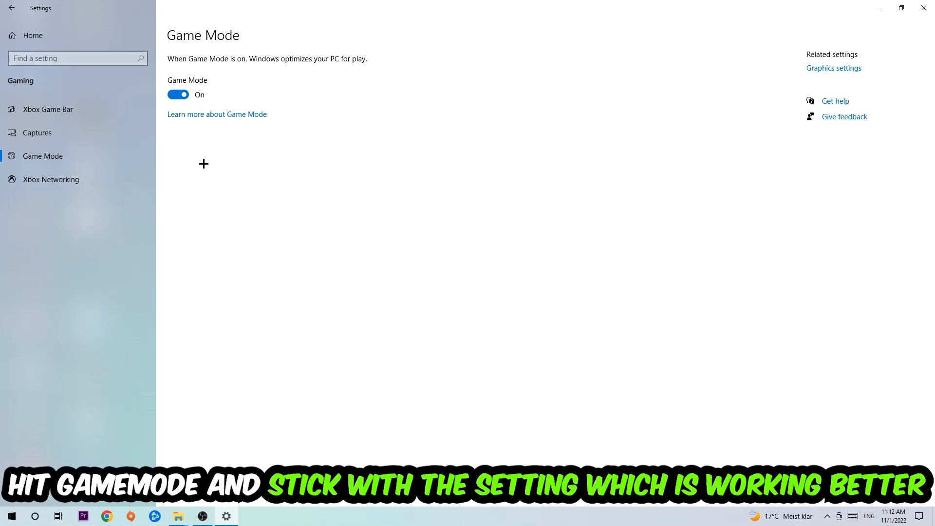
left_click(11, 8)
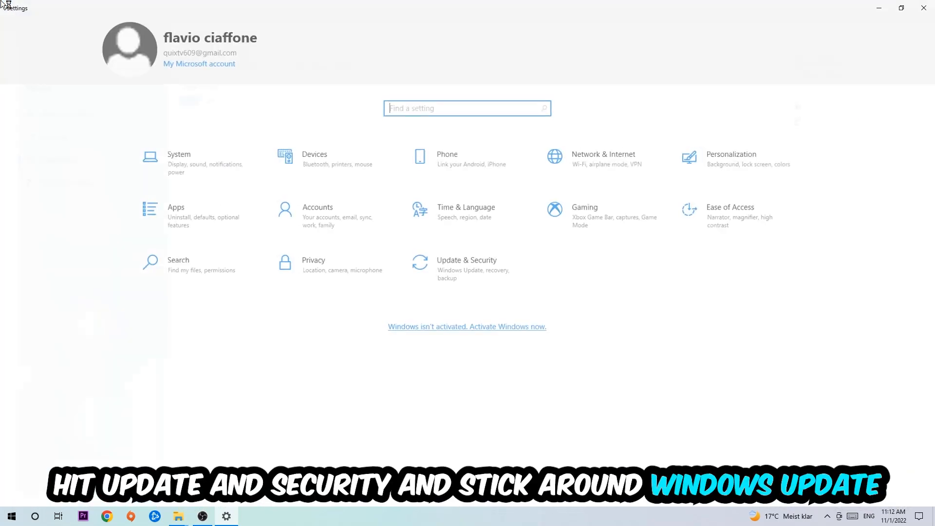
Open Update & Security to check for Windows updates
left_click(467, 268)
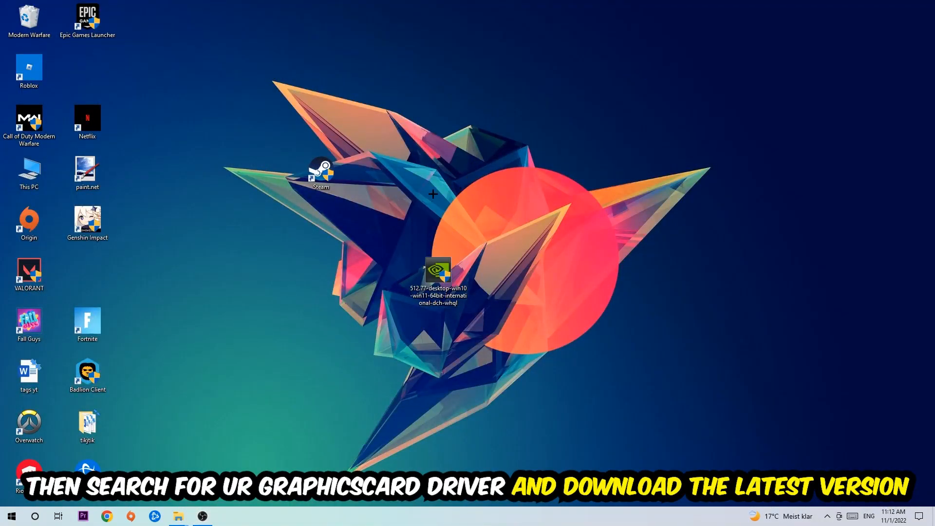
mouse_move(426, 184)
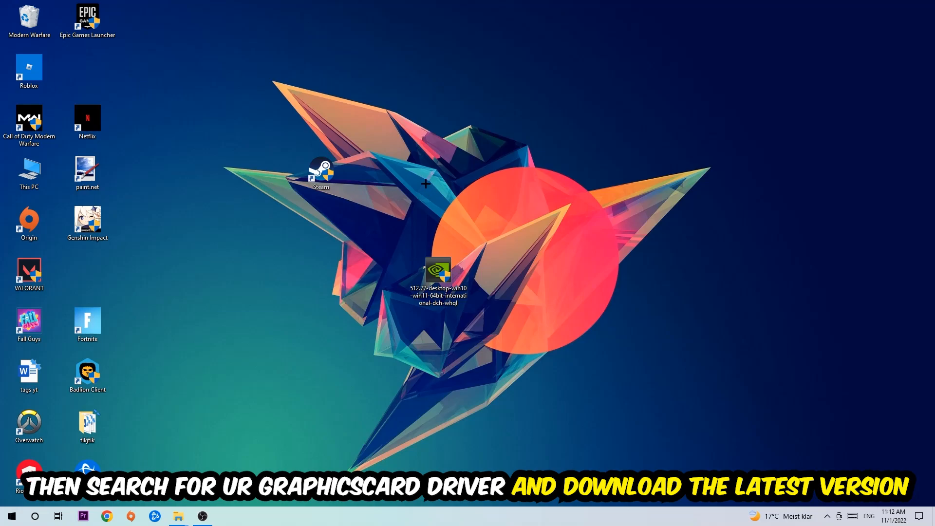
mouse_move(369, 175)
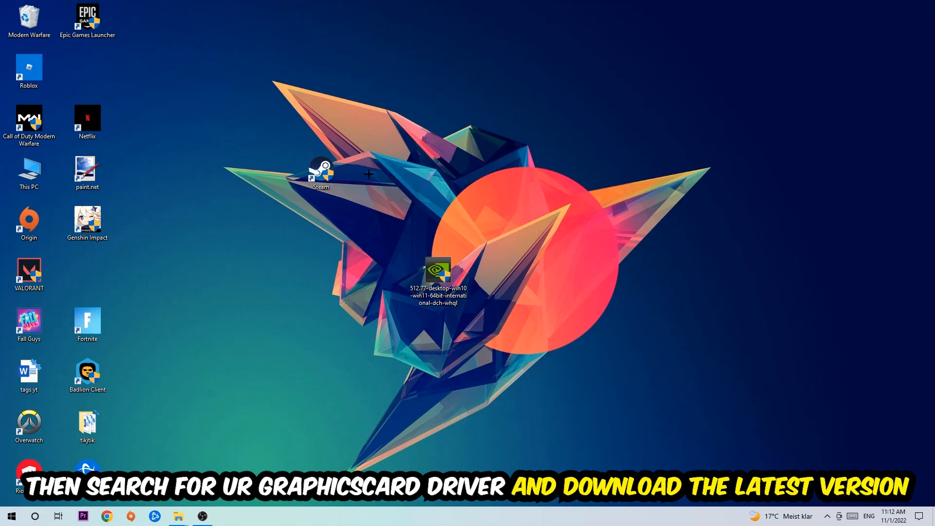